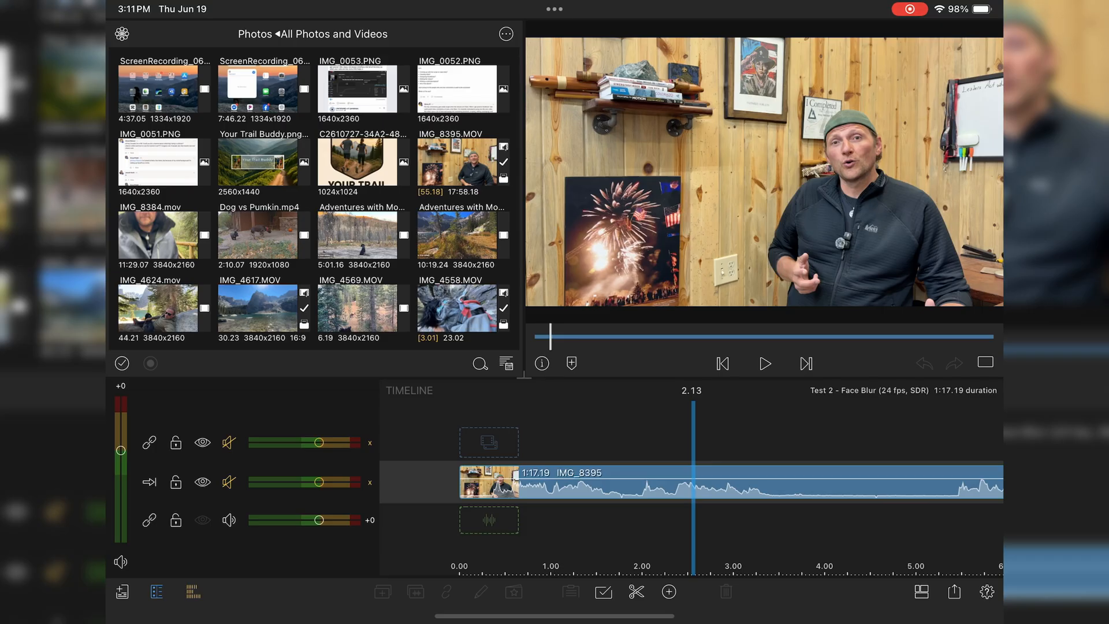
- Open the speaker clip in the clip editor to reach its Color & Effects blur presets
left_click(729, 483)
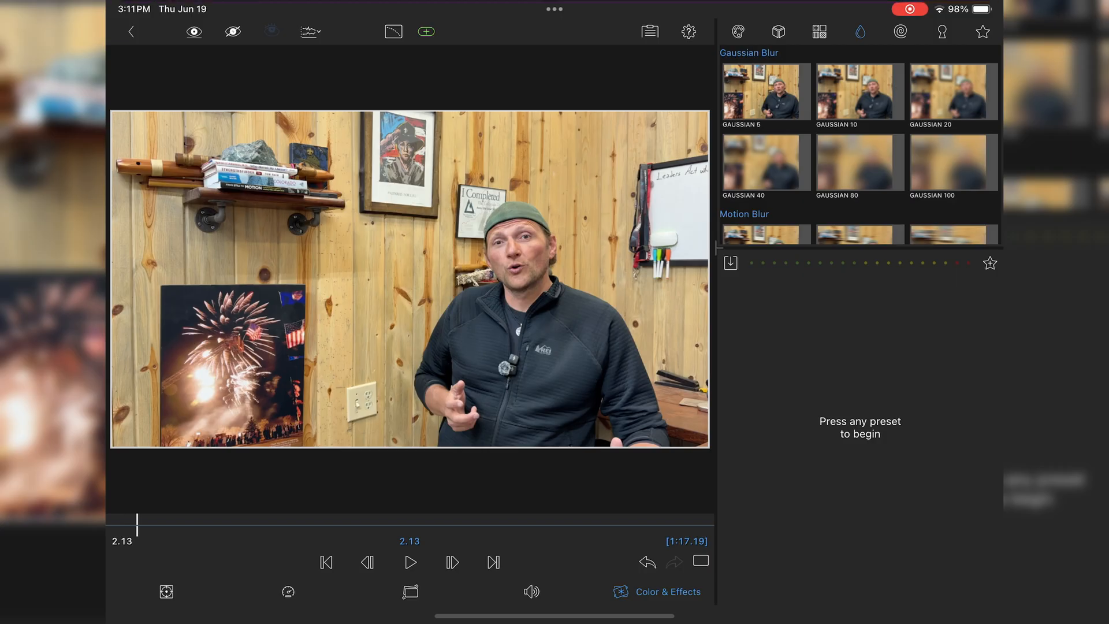
- Apply the Gaussian 20 blur preset (radius 20) to the clip and go to Frame & Fit
left_click(953, 92)
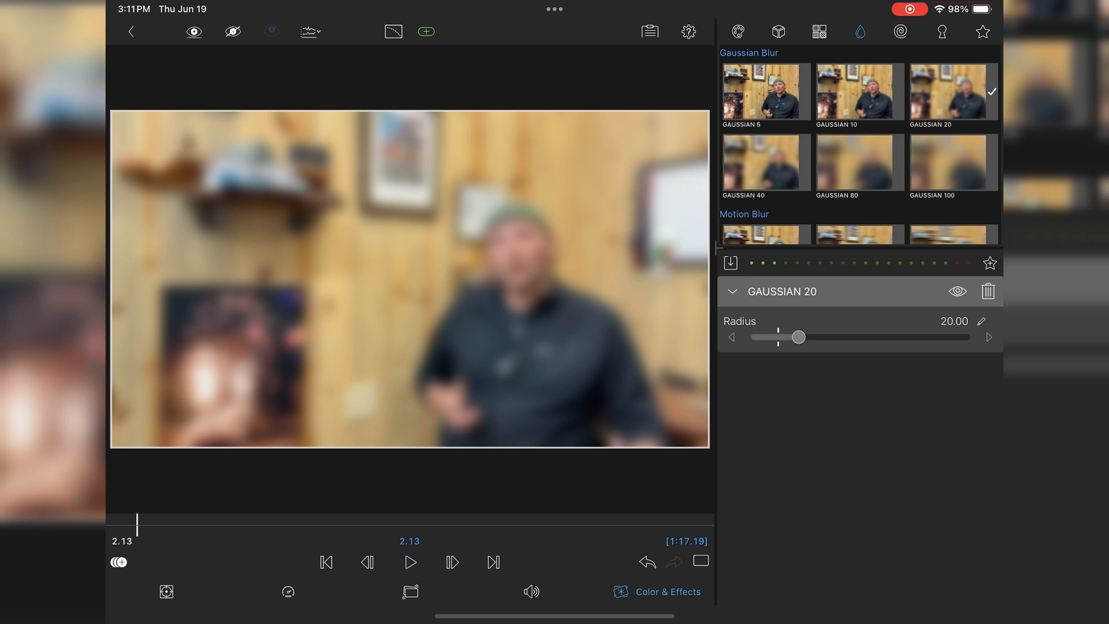
left_click(737, 32)
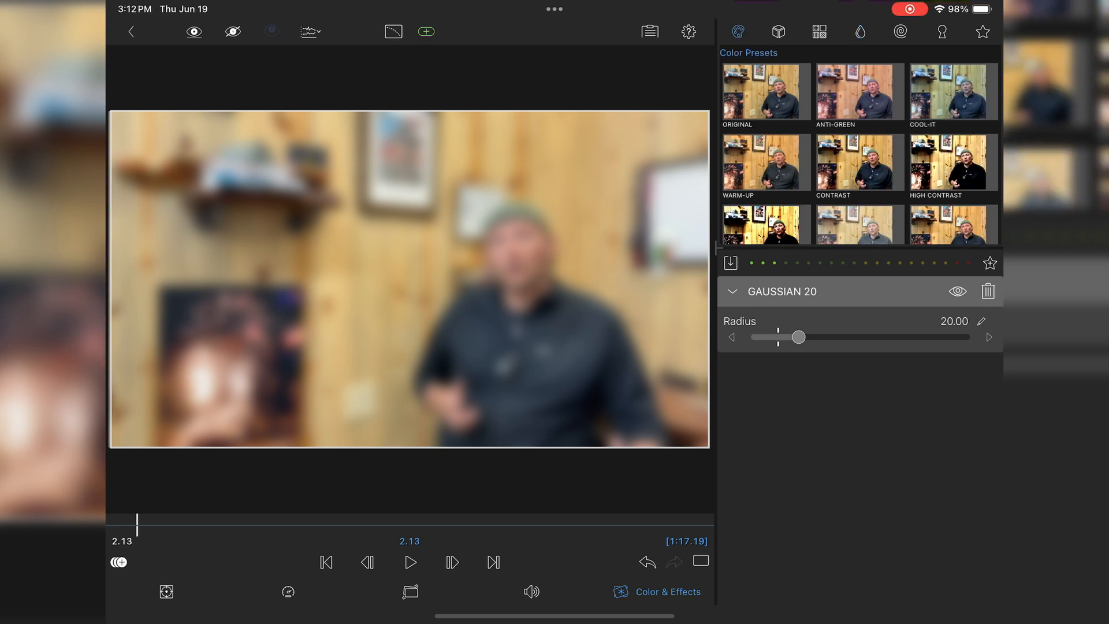
left_click(788, 31)
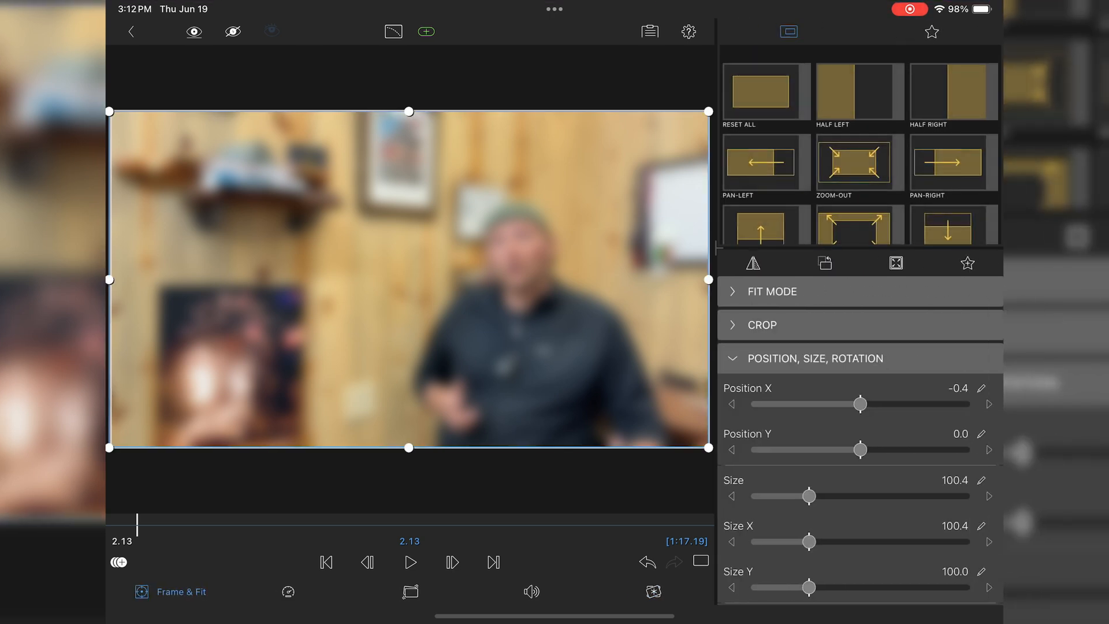
- Expand the Crop section and adjust the crop sliders to box the blur around the face
left_click(763, 325)
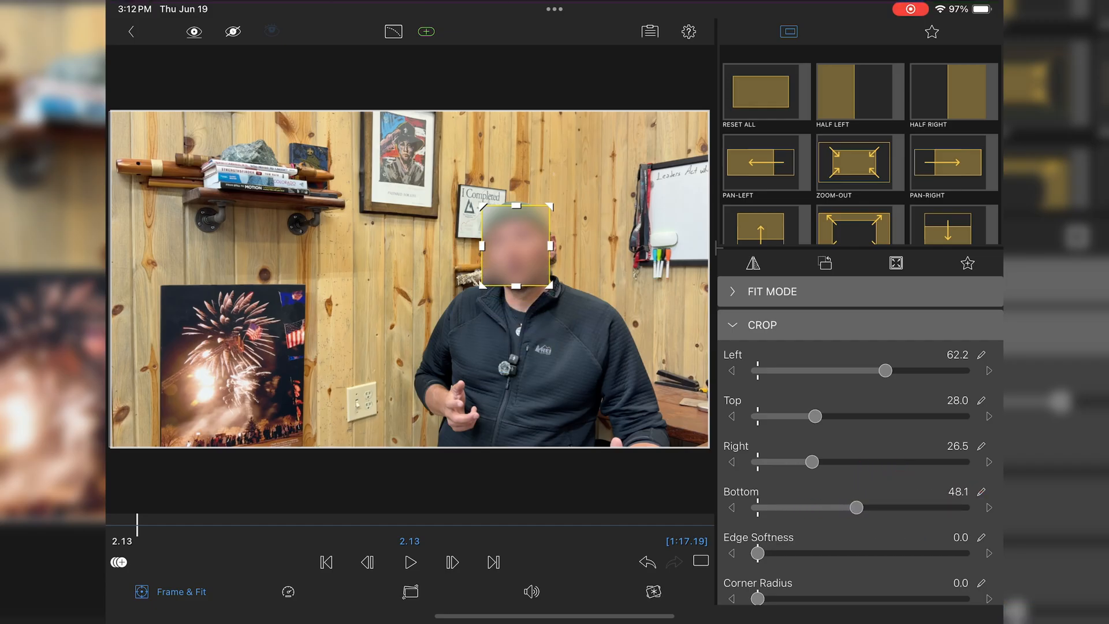
scroll("down", 3)
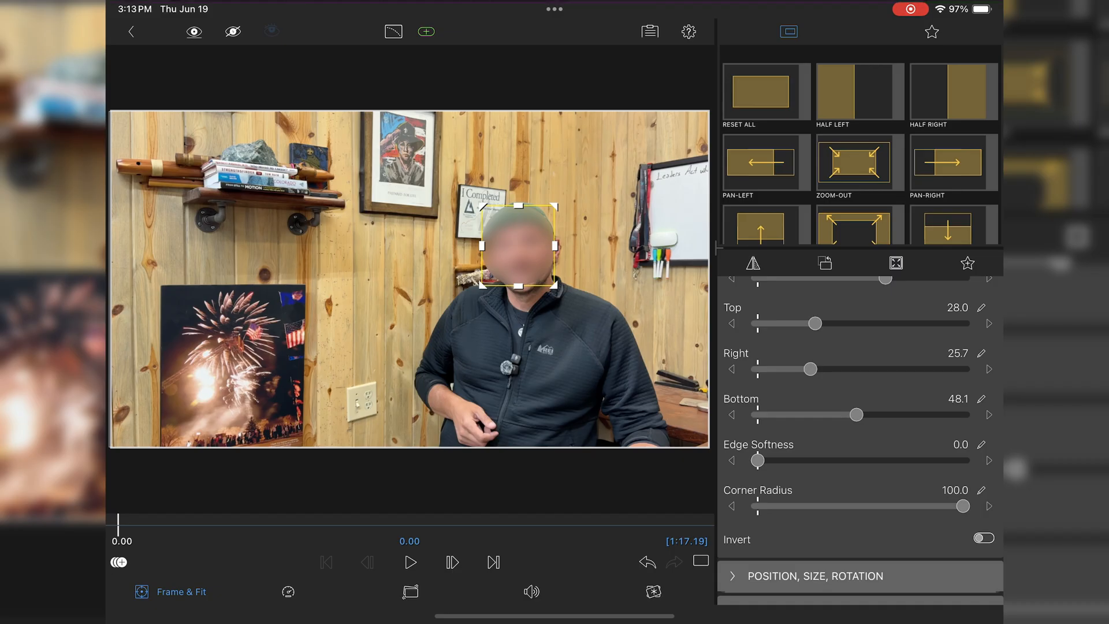
left_click(409, 563)
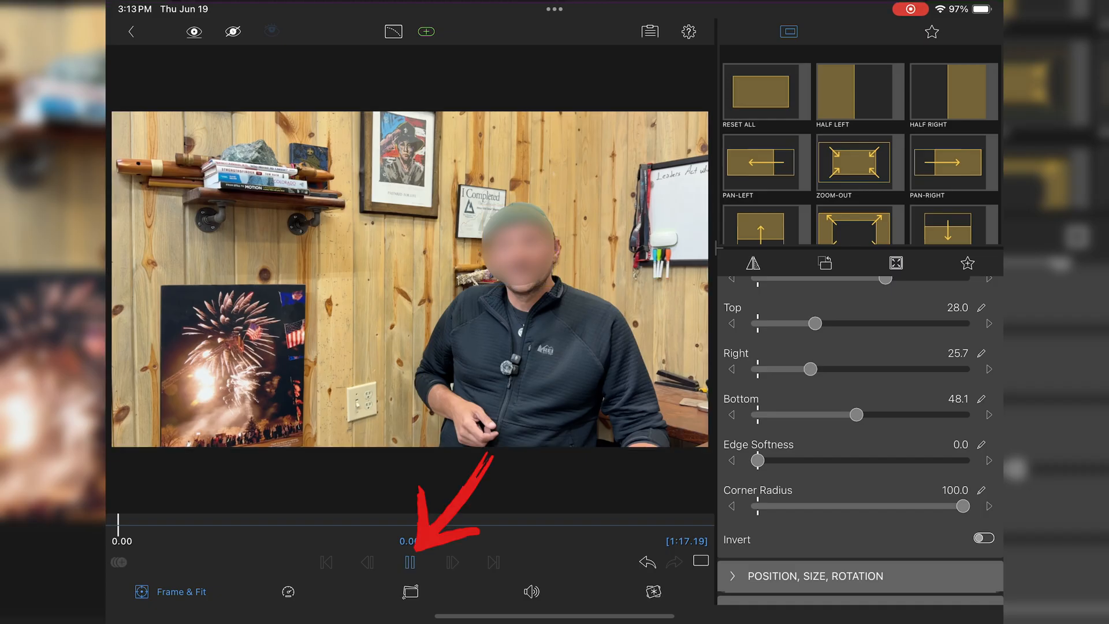
left_click(409, 562)
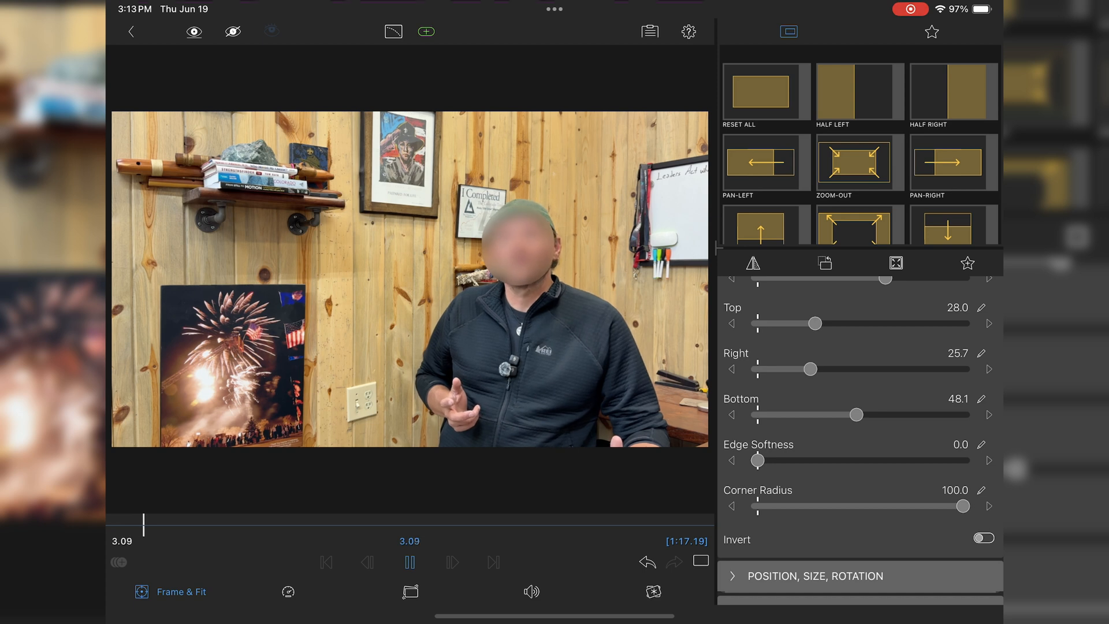
left_click(409, 562)
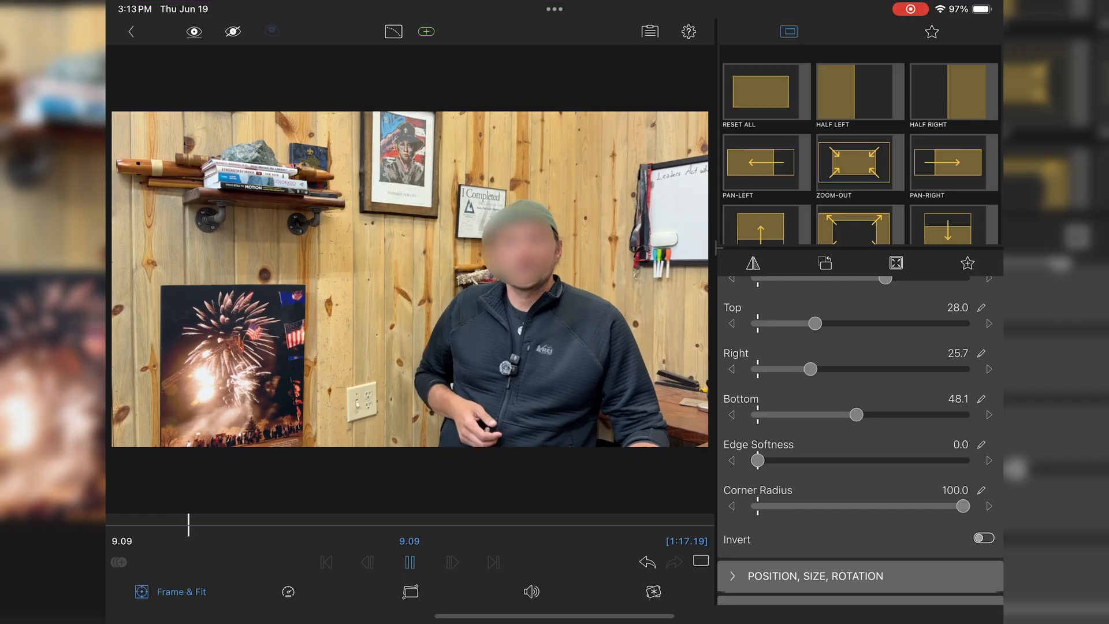
left_click(409, 562)
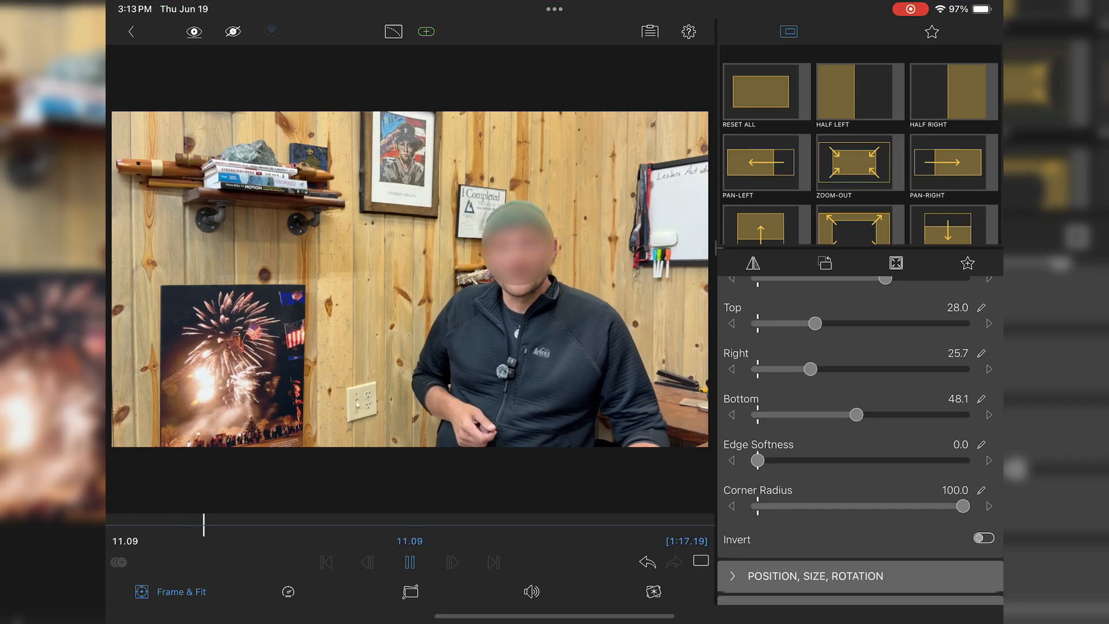
left_click(409, 562)
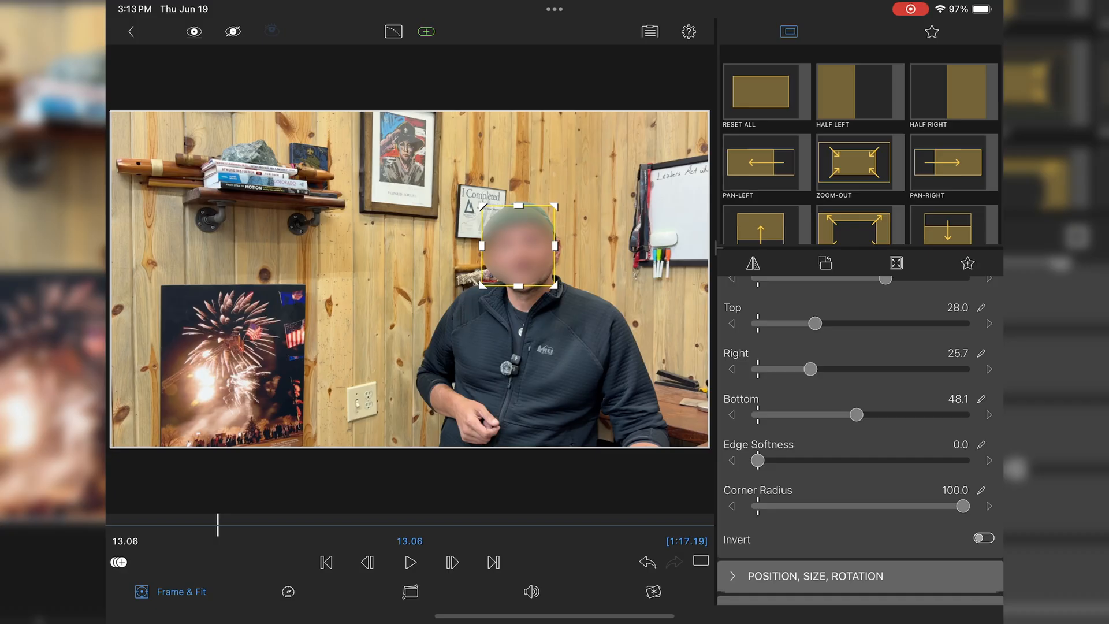